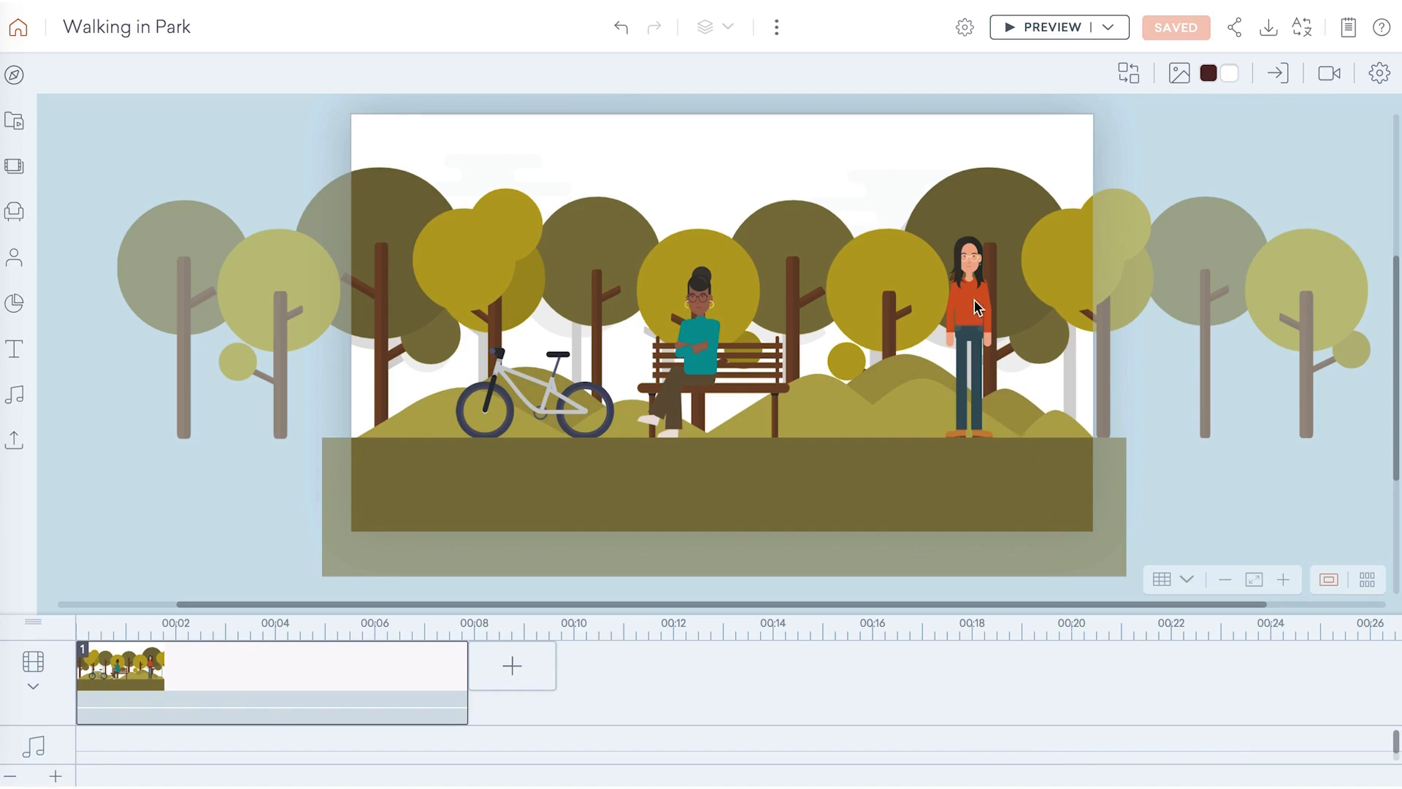
# Step: Select the standing woman on the right side of the park scene
pyautogui.click(968, 308)
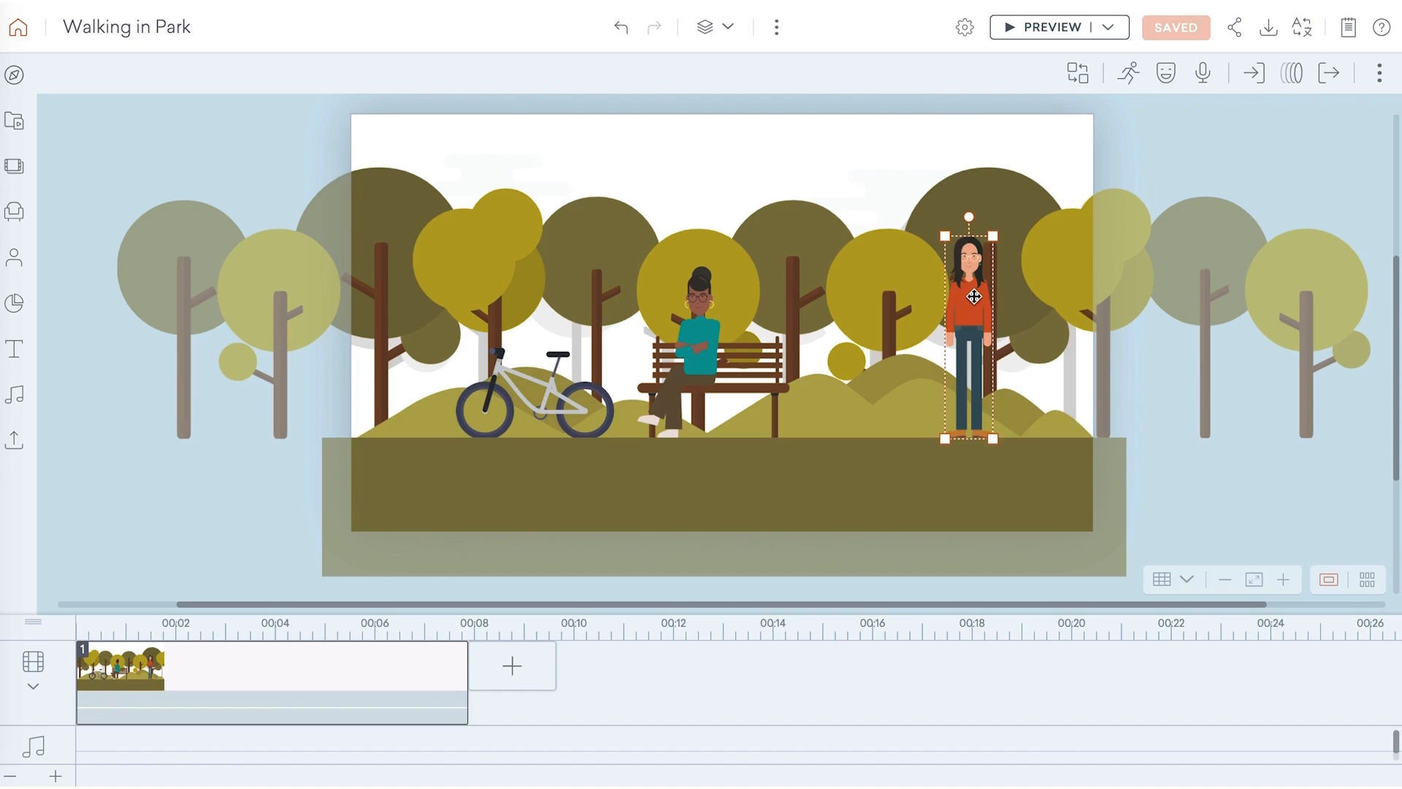
pyautogui.moveTo(1128, 72)
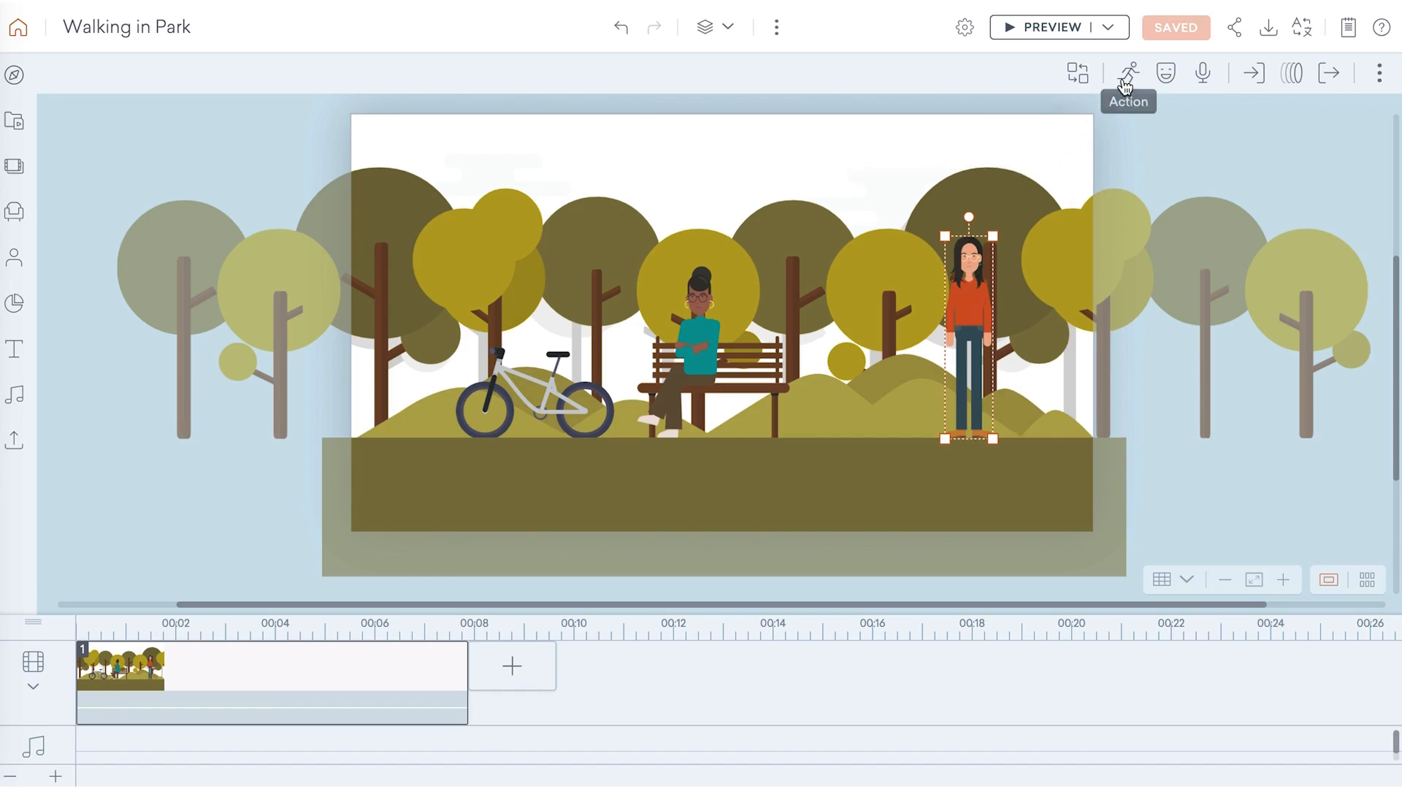
# Step: Apply a walking action to the standing woman from the Action list
pyautogui.click(1128, 73)
pyautogui.write('walk')
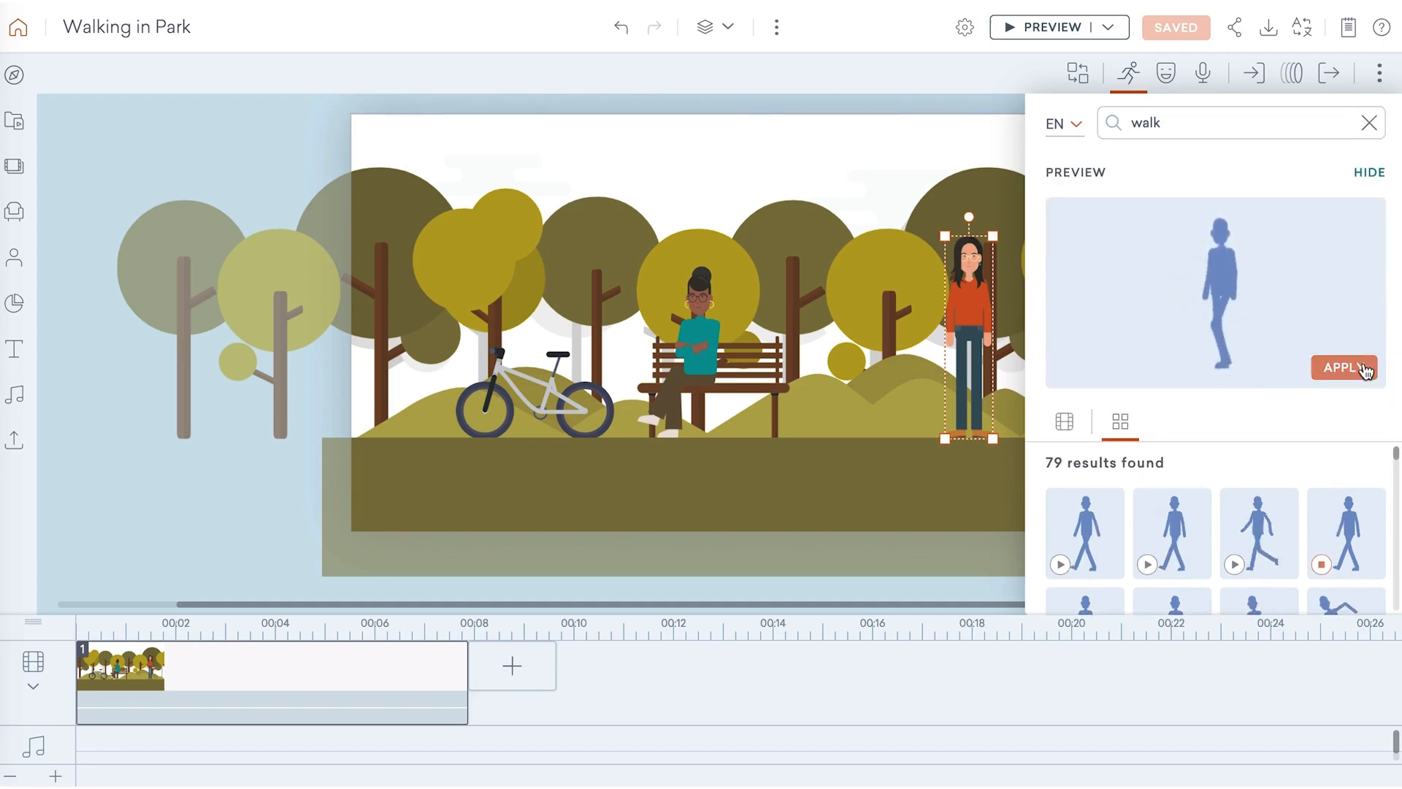
pyautogui.click(1345, 533)
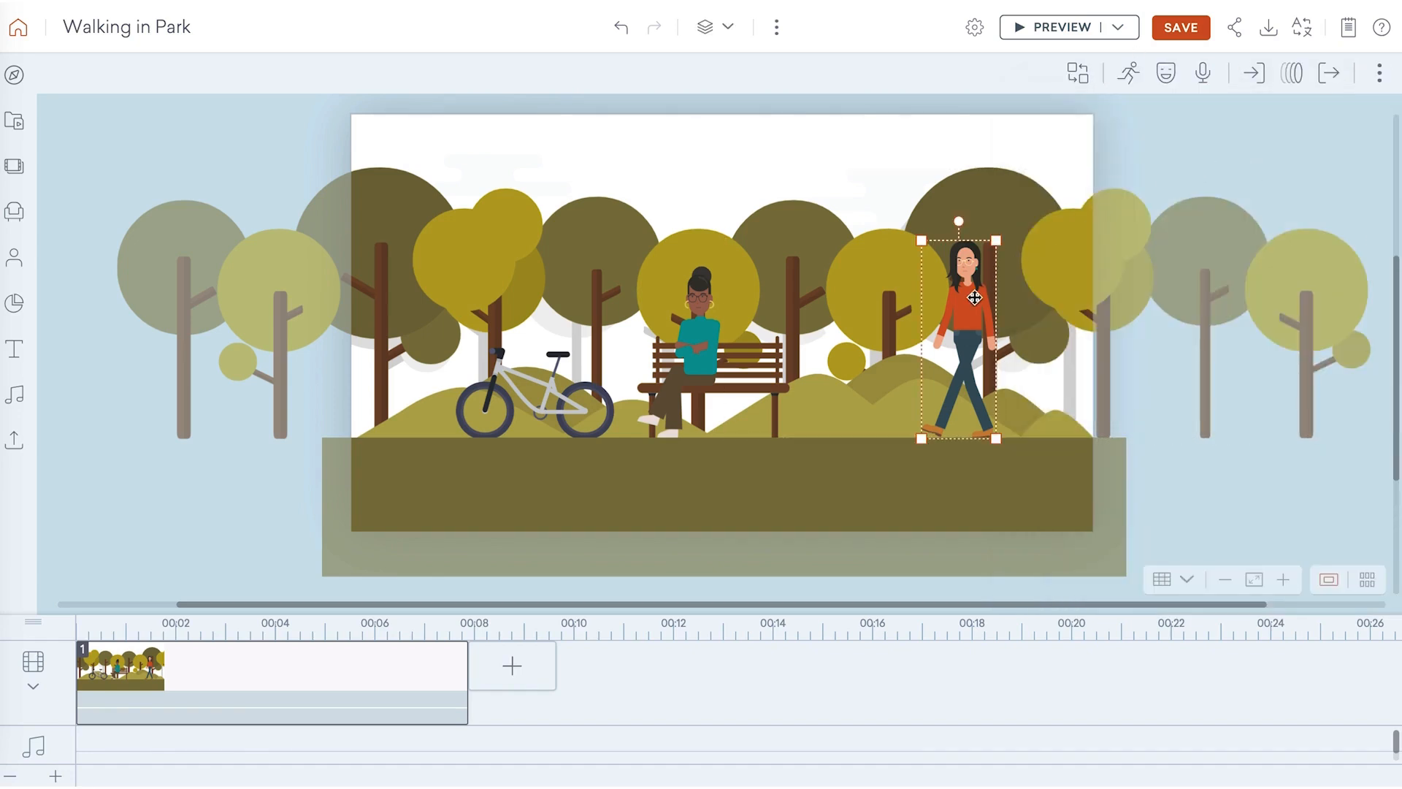
# Step: Give the woman a straight Line motion path ending further left, toward the bench
pyautogui.click(1291, 72)
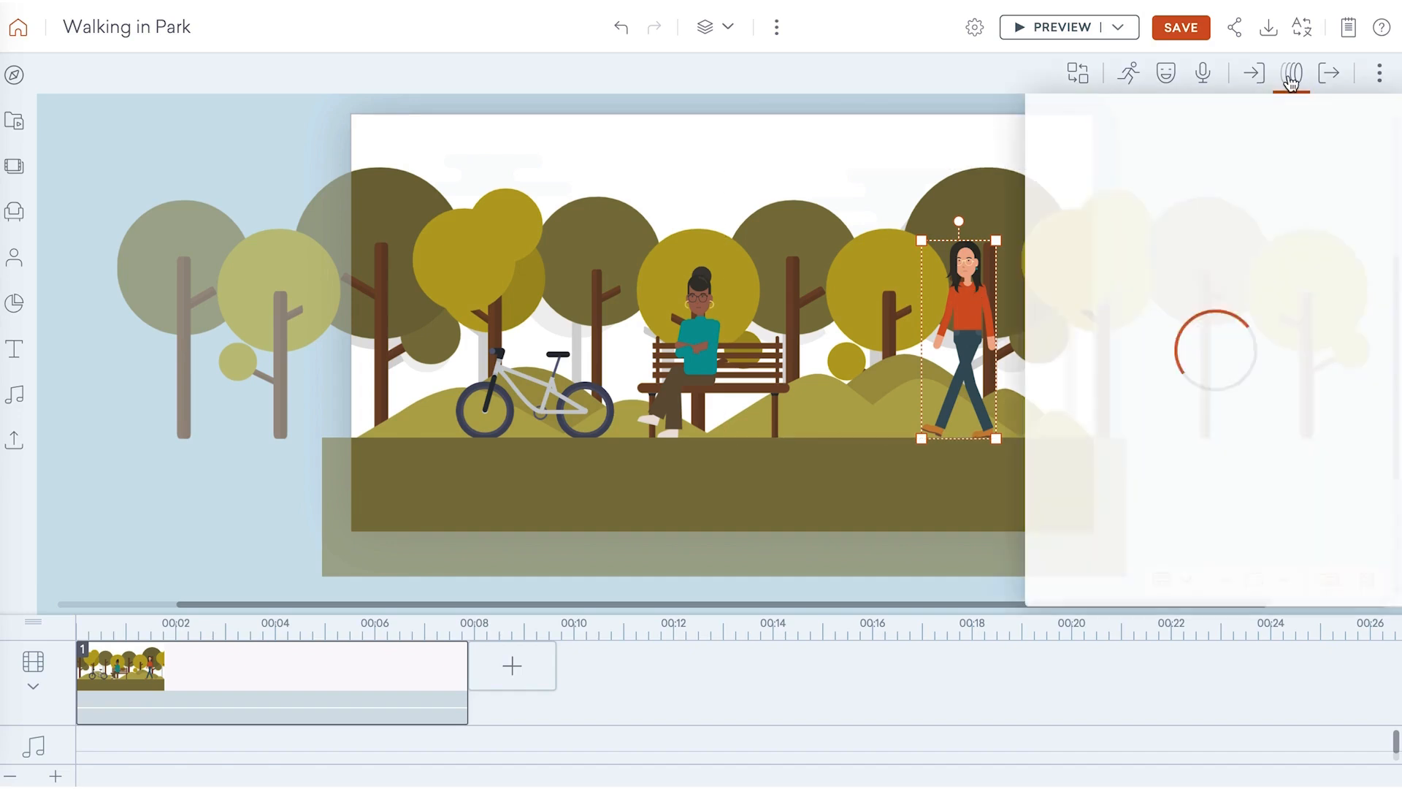
pyautogui.click(1290, 72)
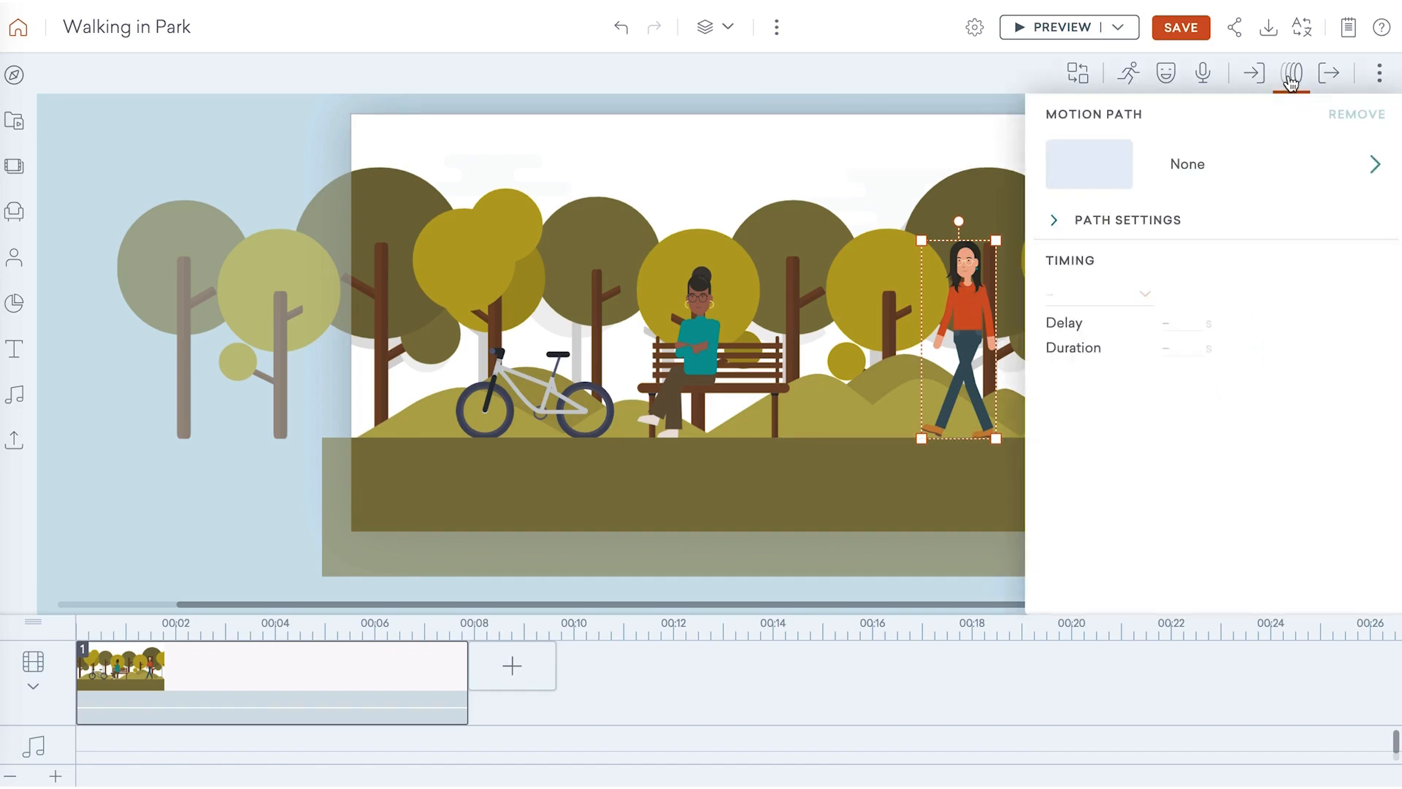
pyautogui.click(1186, 163)
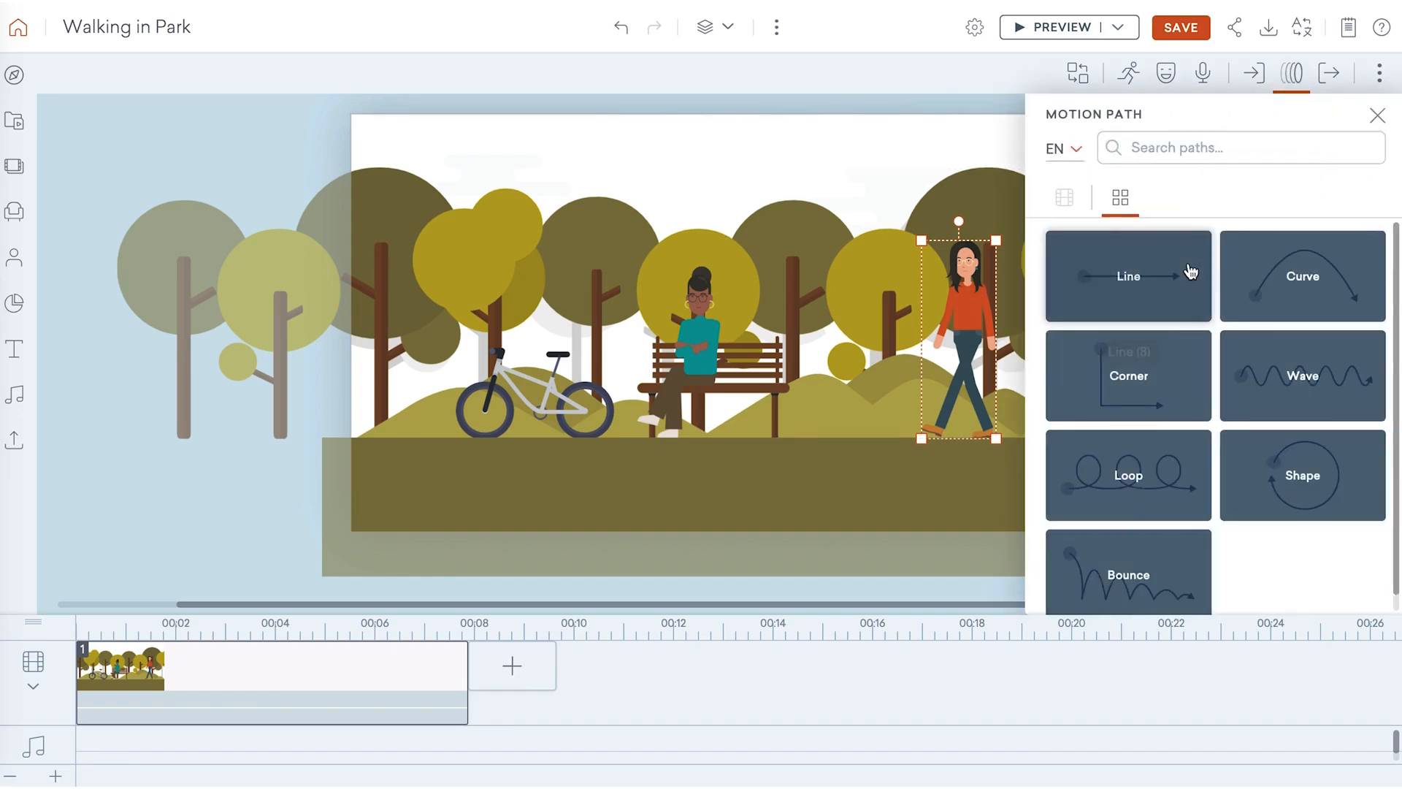
pyautogui.click(1128, 275)
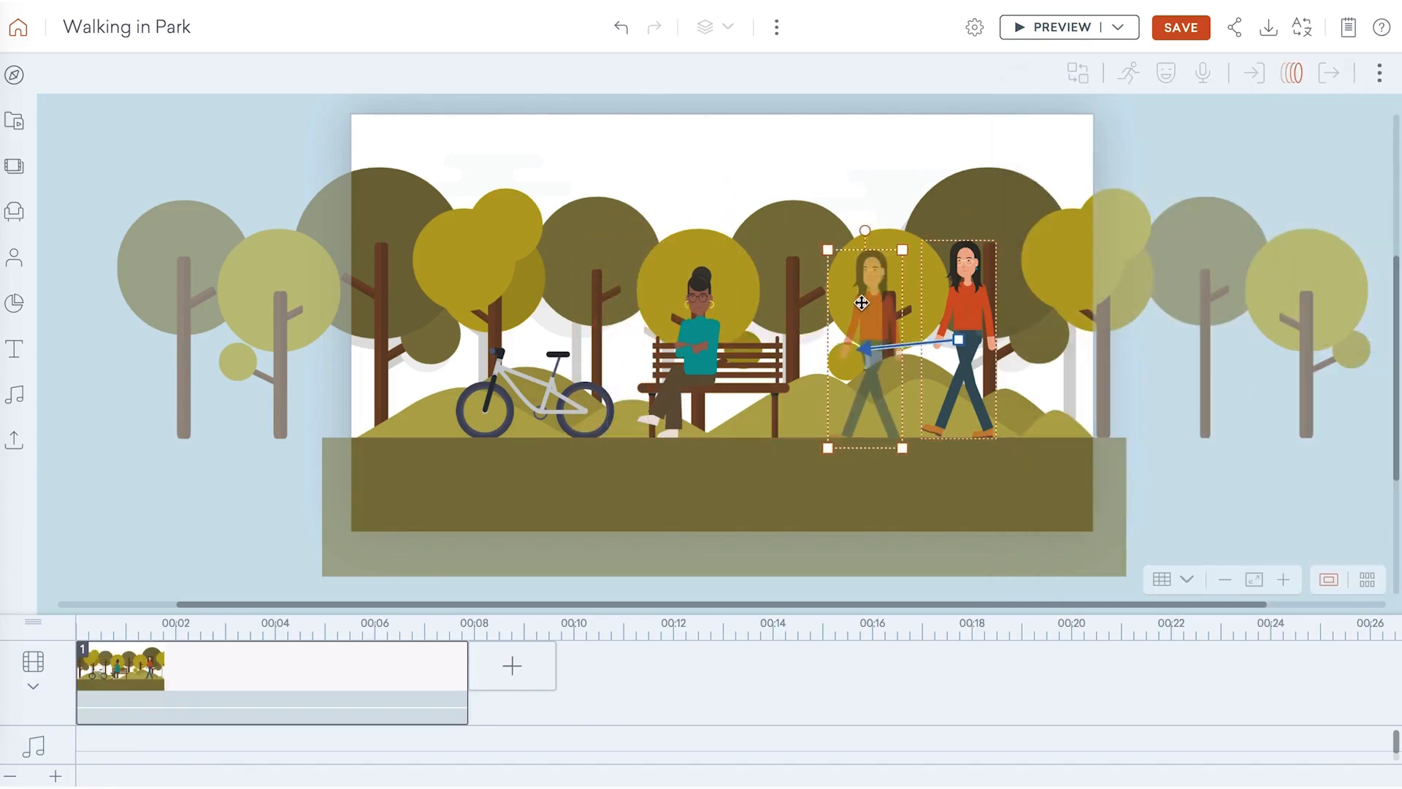
pyautogui.moveTo(861, 302); pyautogui.dragTo(752, 294)
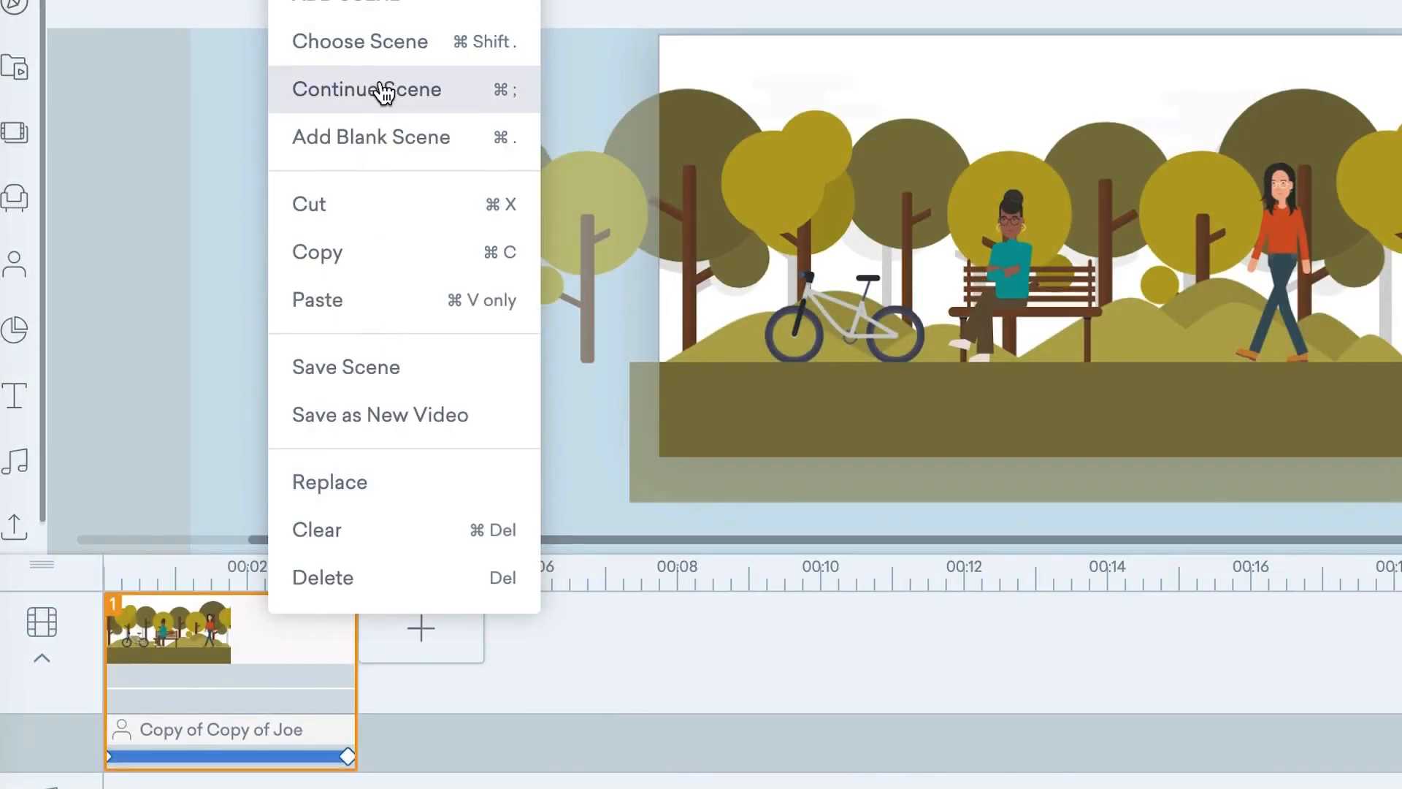
# Step: Continue into a second scene, apply a sit-down action on the bench, and preview the video
pyautogui.click(365, 89)
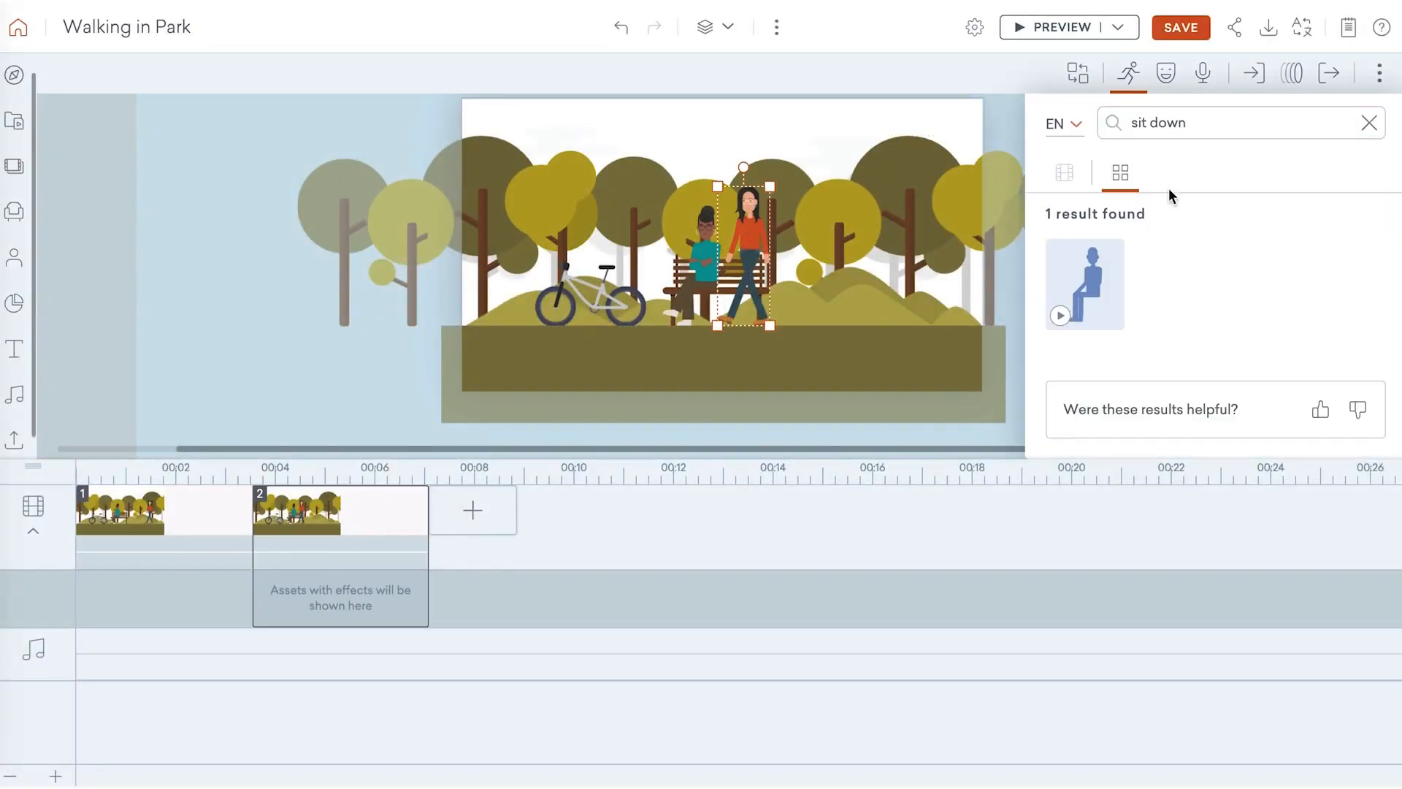
pyautogui.click(1084, 283)
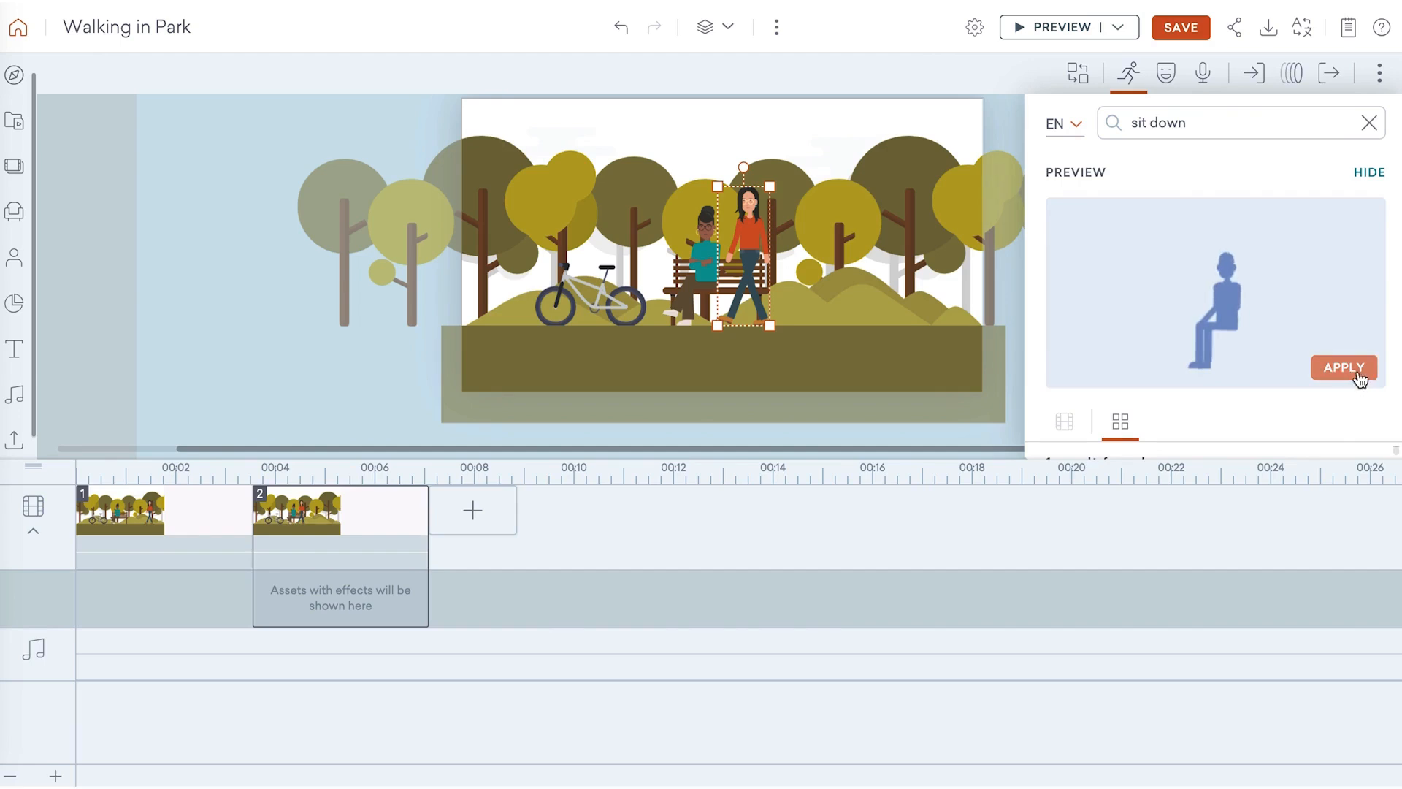
pyautogui.click(1343, 367)
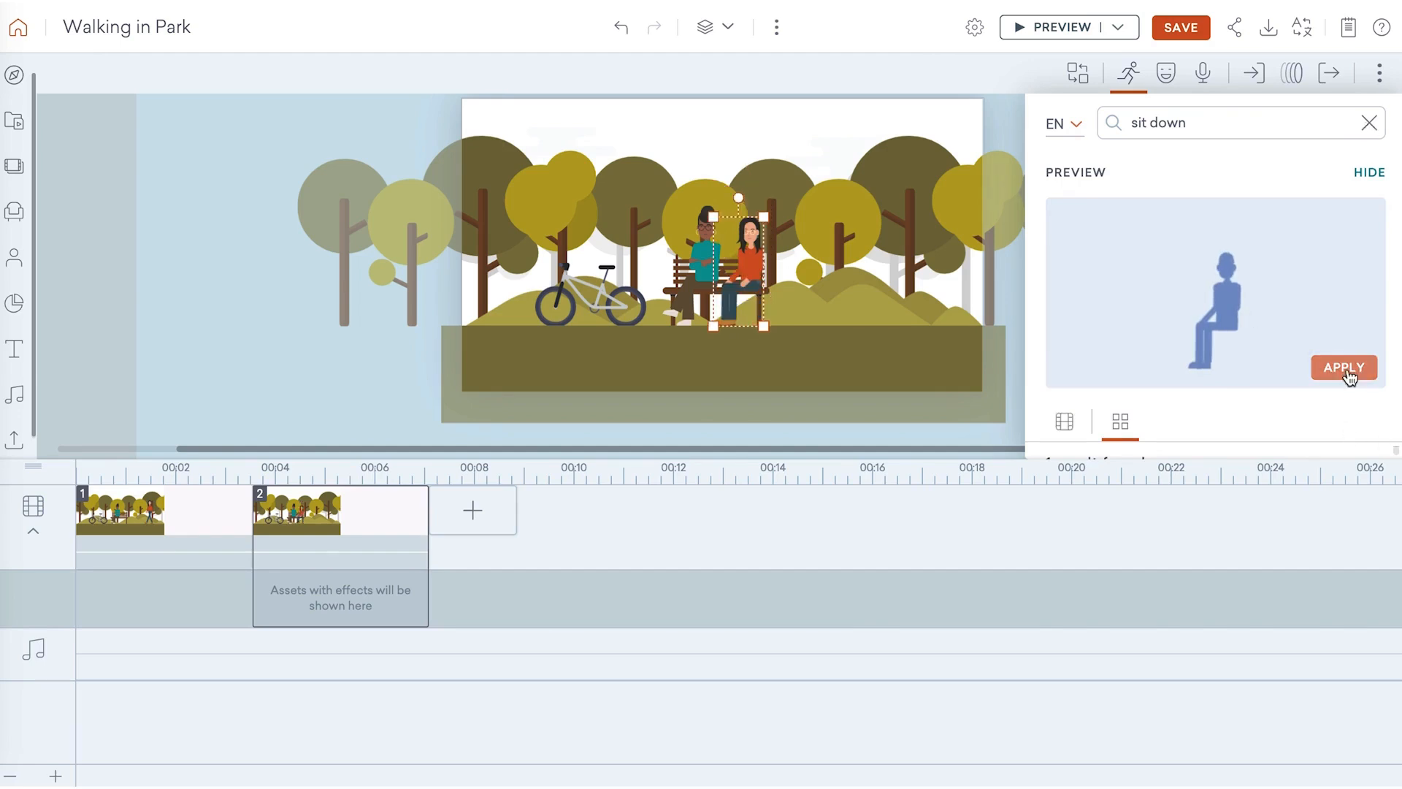
pyautogui.click(1061, 27)
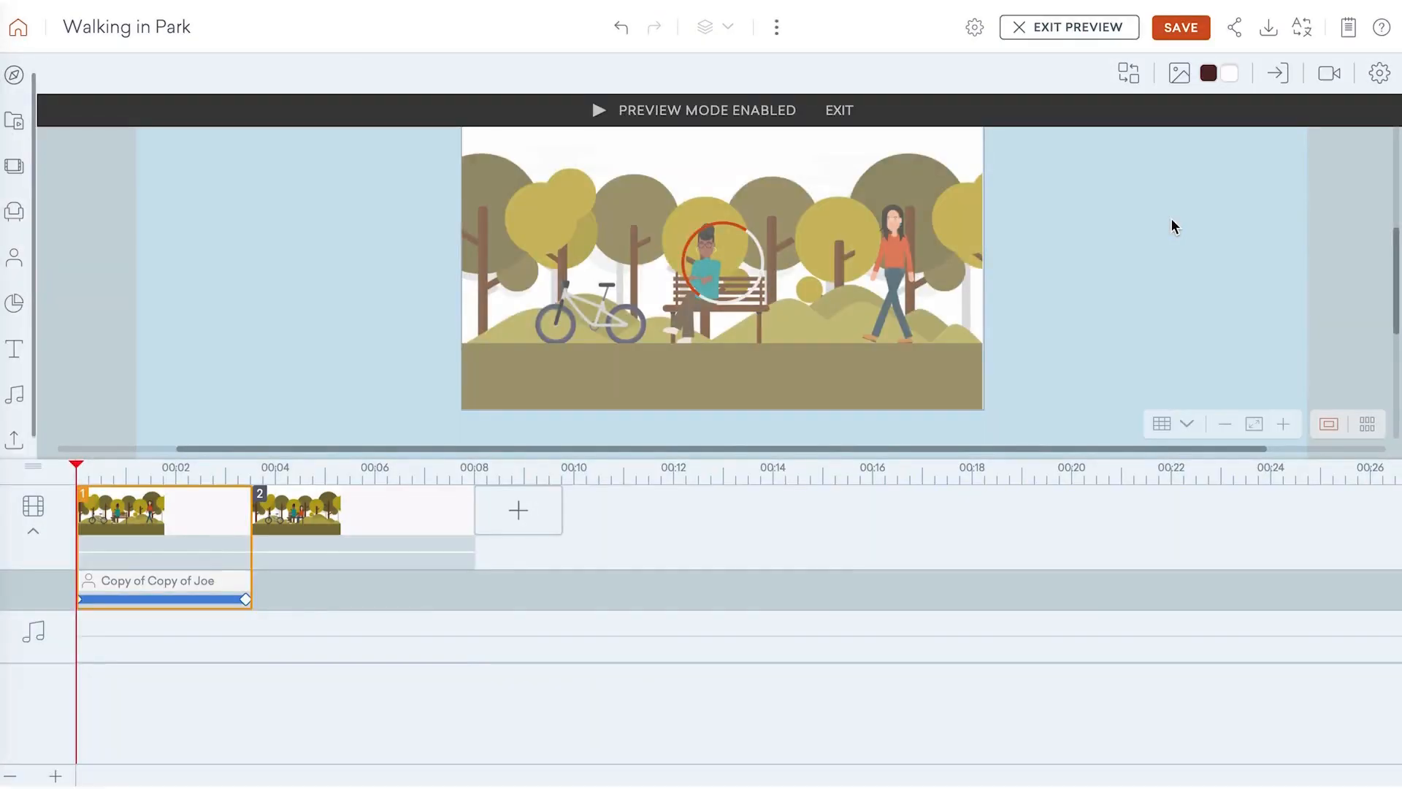